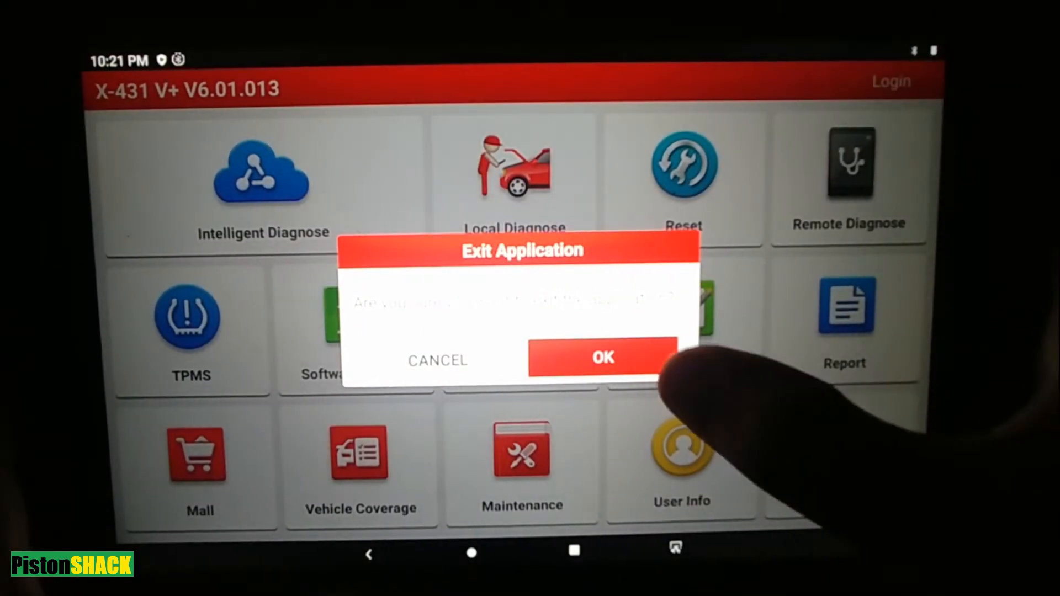
Confirm exiting X-431 V+ and dismiss quick settings to reach the home screen.
click(600, 357)
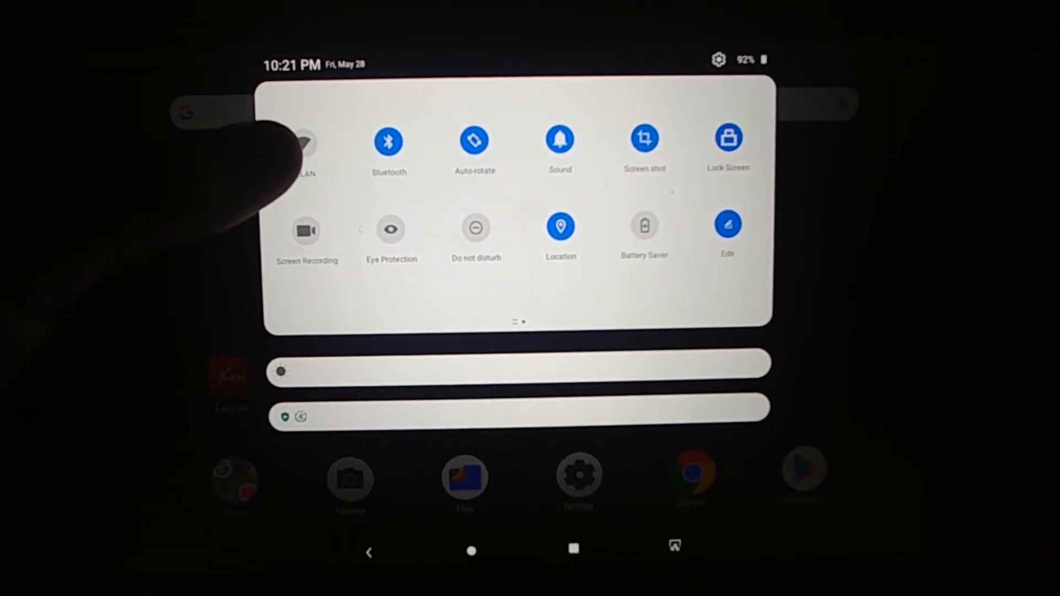
click(471, 552)
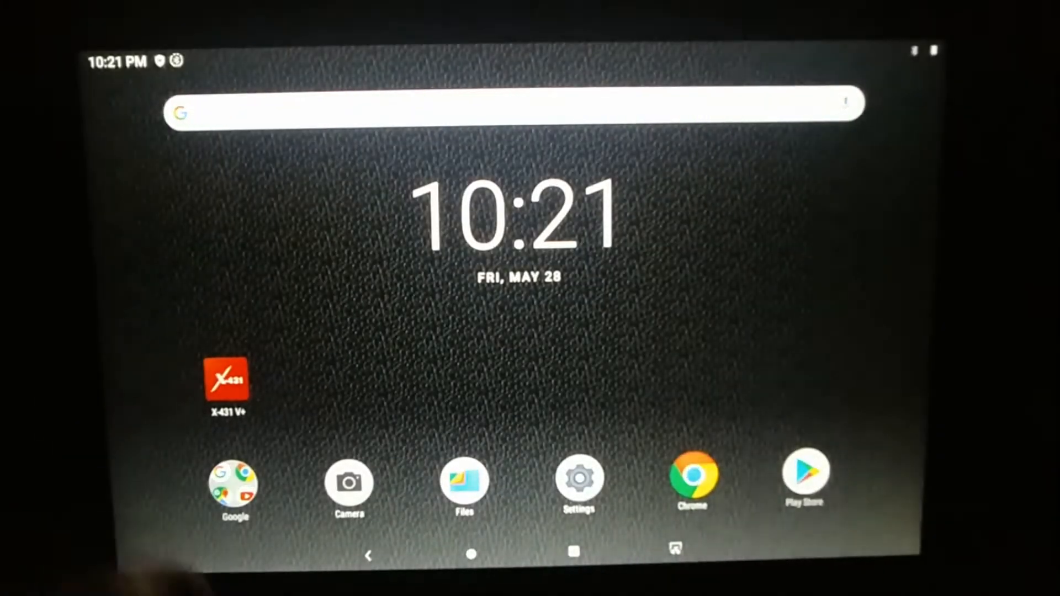
Open Android Settings and go to Network & internet to reach the WLAN page.
click(576, 478)
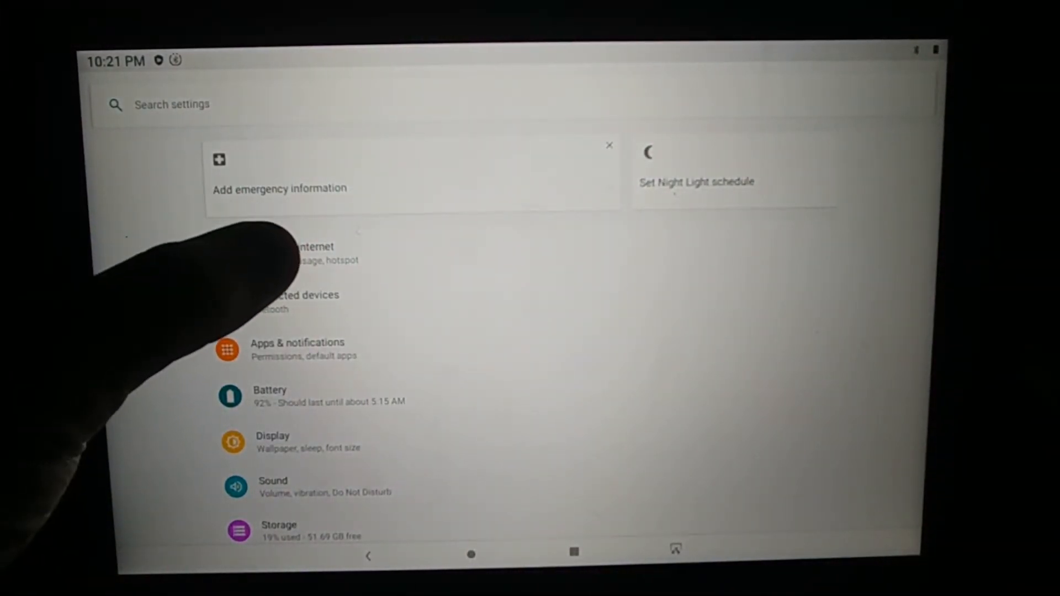
click(305, 253)
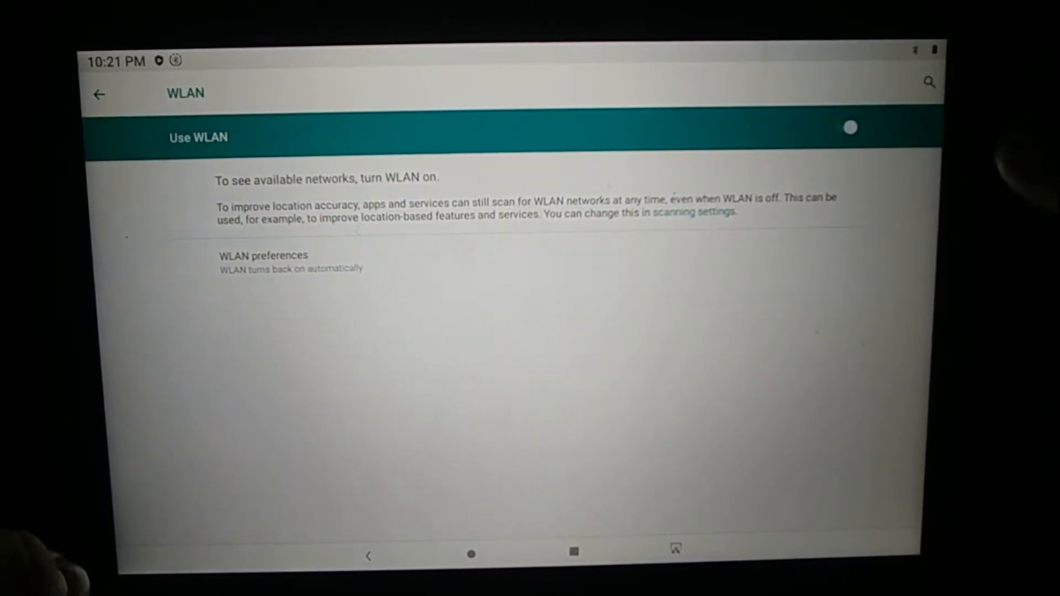
Turn WLAN on and select the dlink-C8D1 network.
click(850, 128)
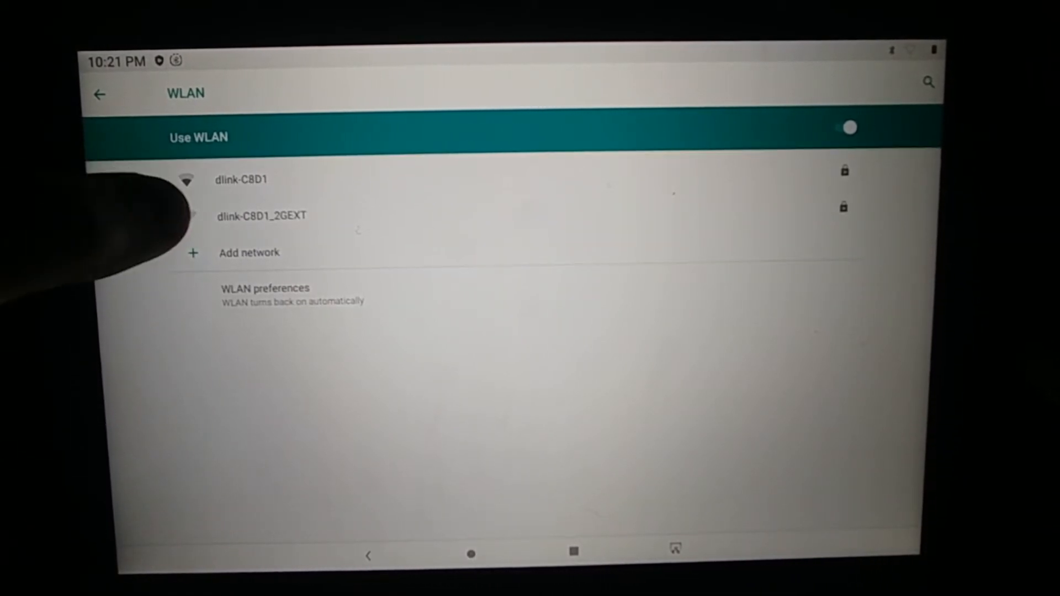
click(241, 179)
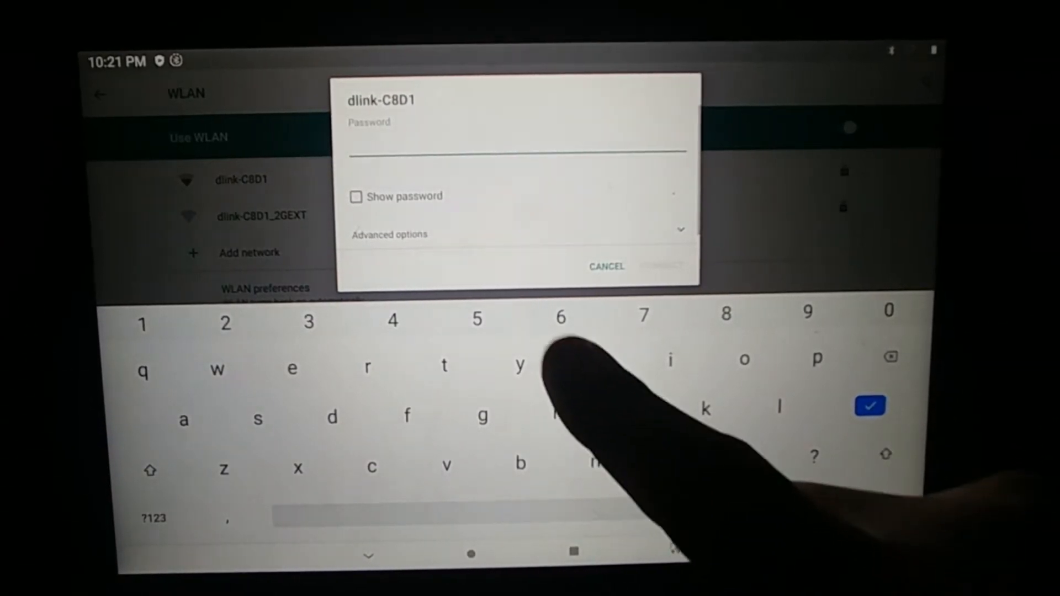
Enter the dlink-C8D1 password and connect to the network.
text(9)
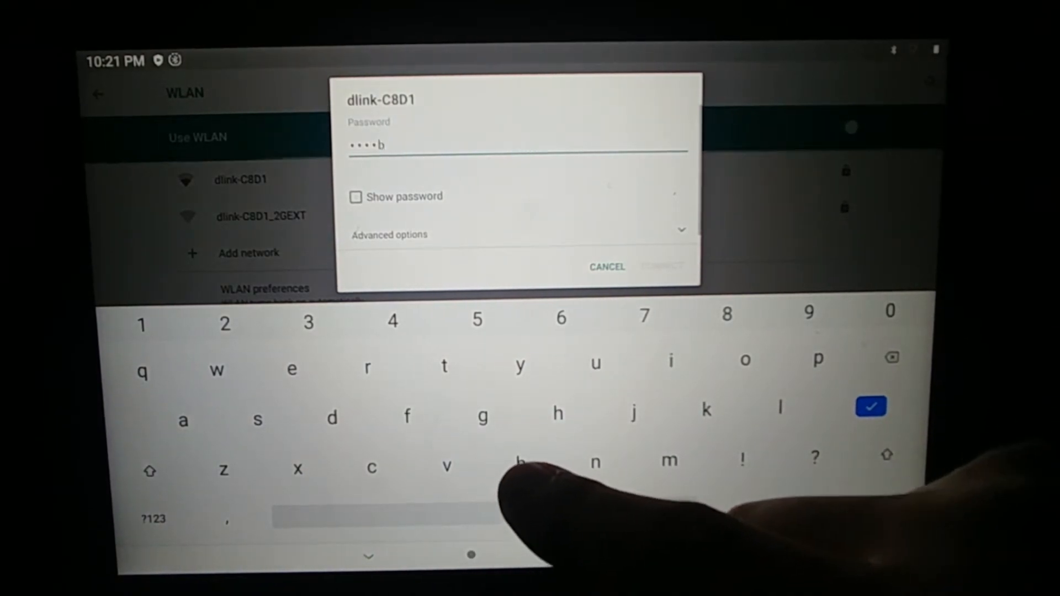
click(183, 419)
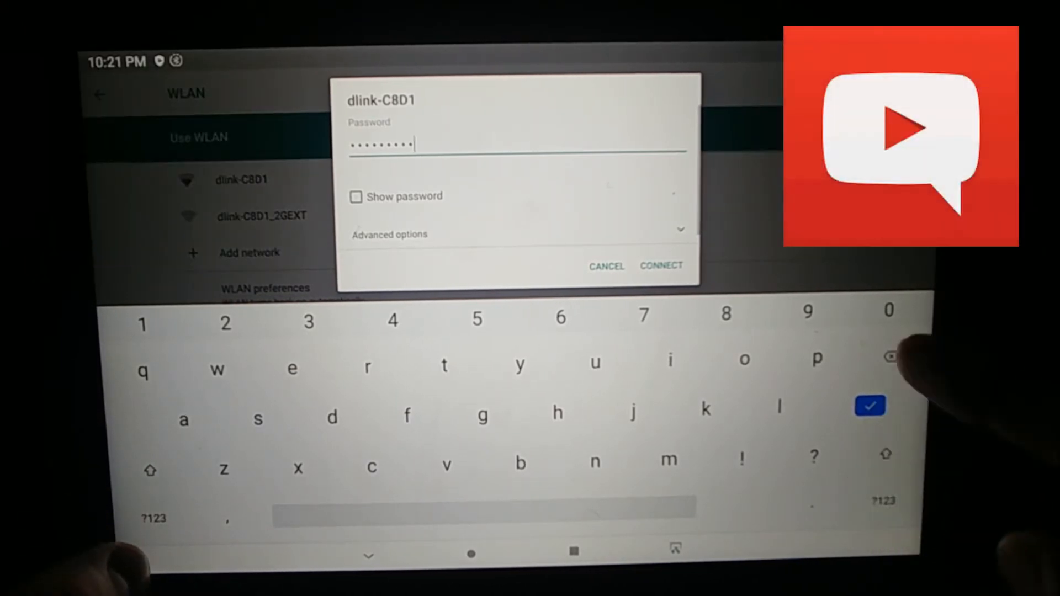
text(e)
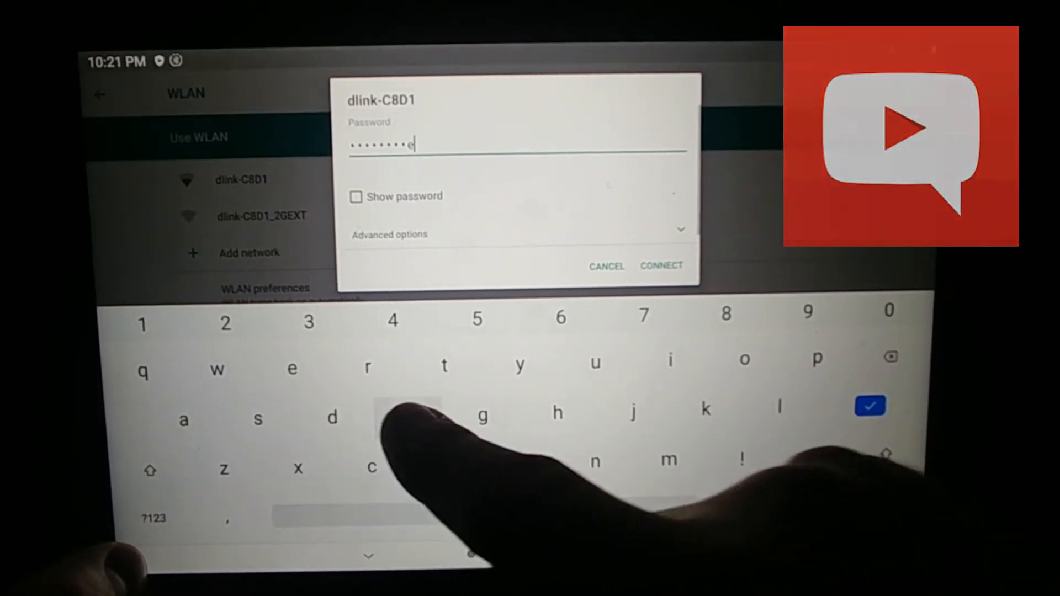
click(661, 265)
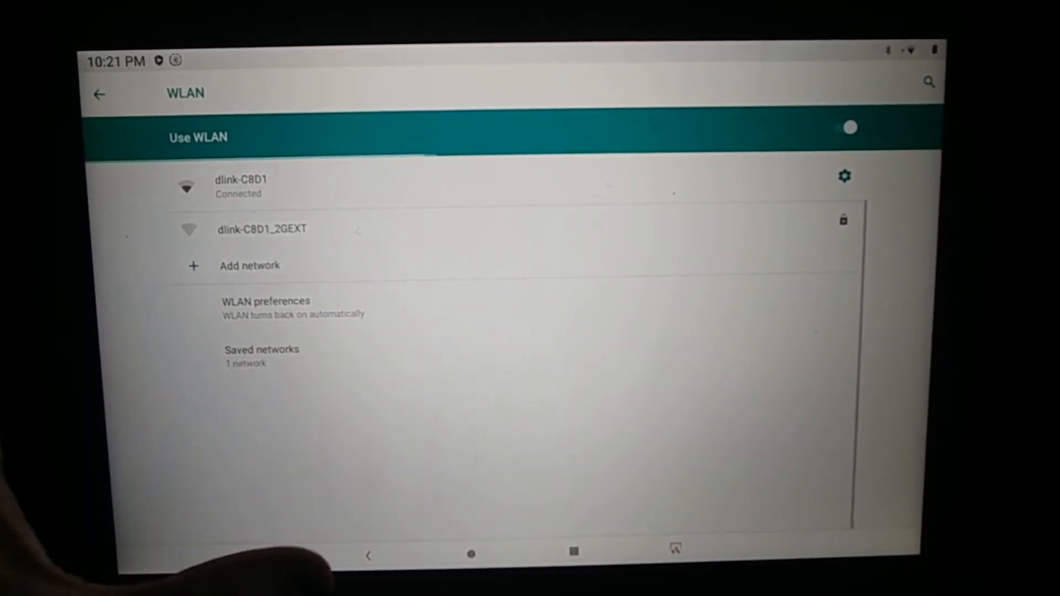
Back out of WLAN and Network & internet to leave Settings.
click(99, 94)
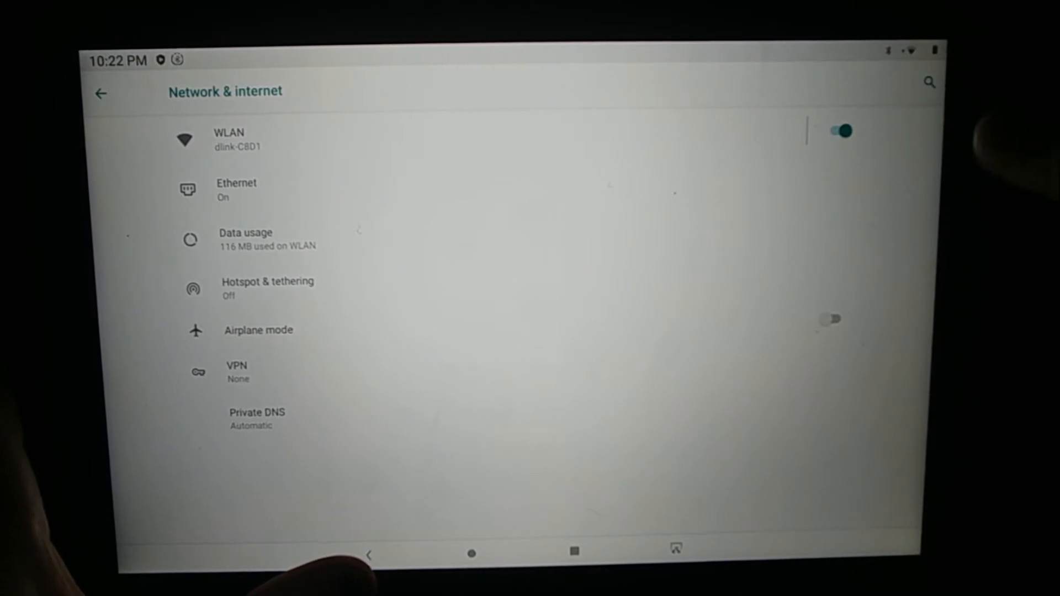
click(102, 94)
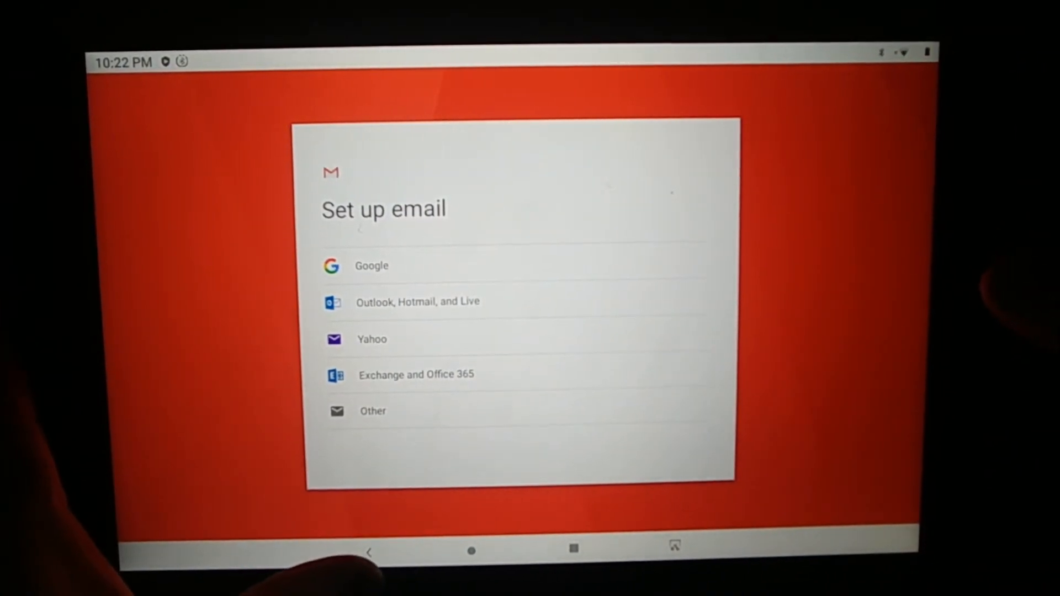
Back out of Gmail's Set up email screen.
click(368, 552)
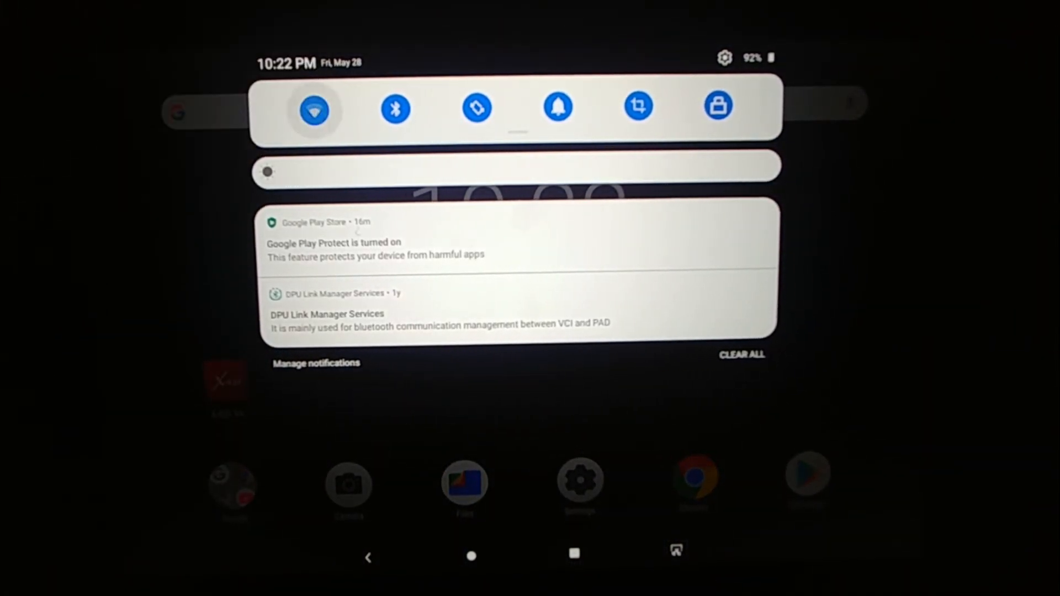
Toggle the WLAN quick-settings tile, then confirm exiting X-431 V+ again.
click(314, 109)
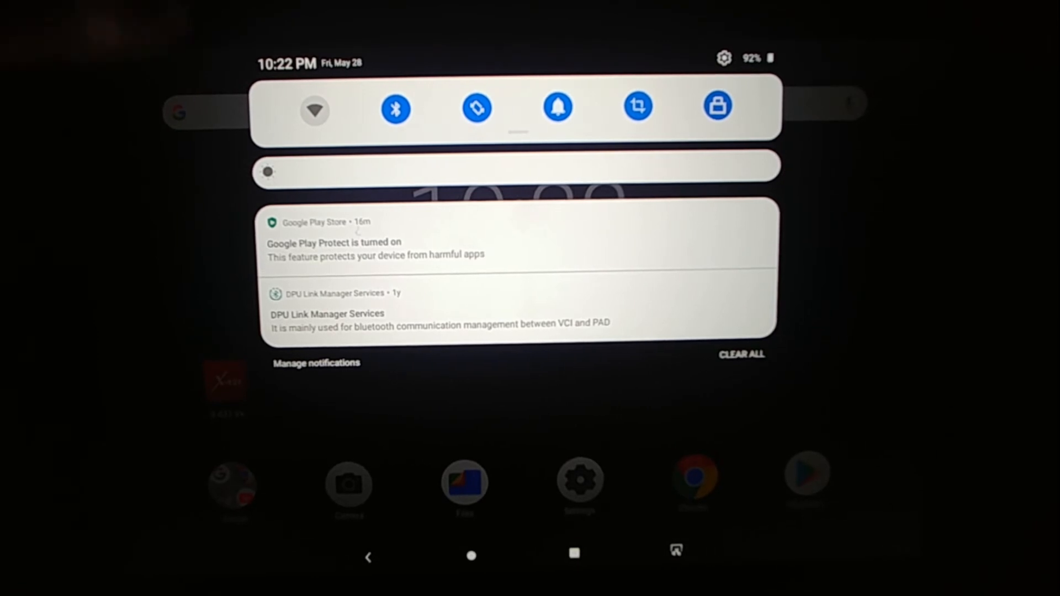
click(314, 109)
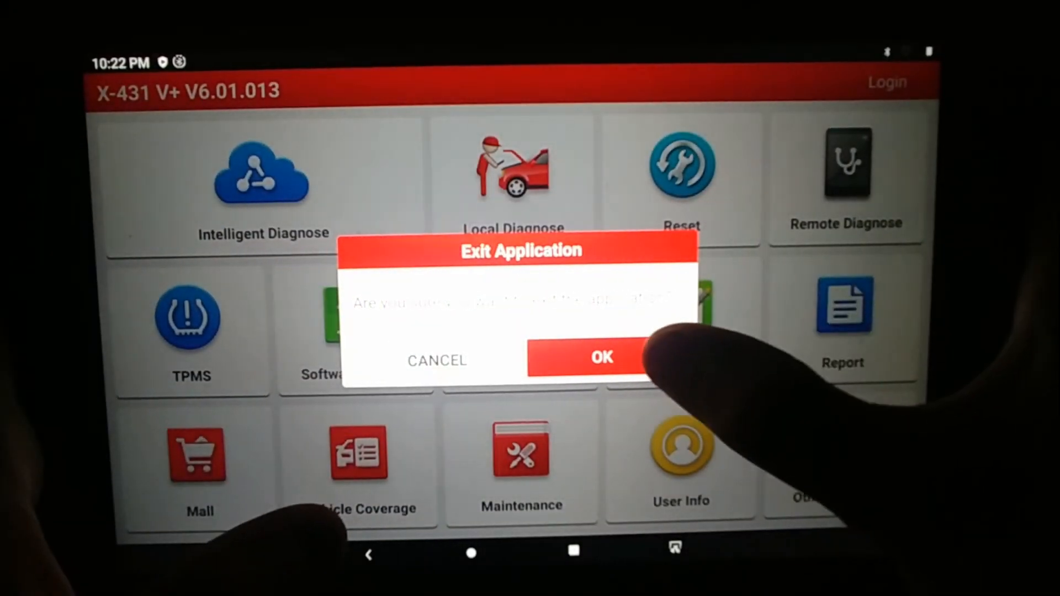
click(600, 357)
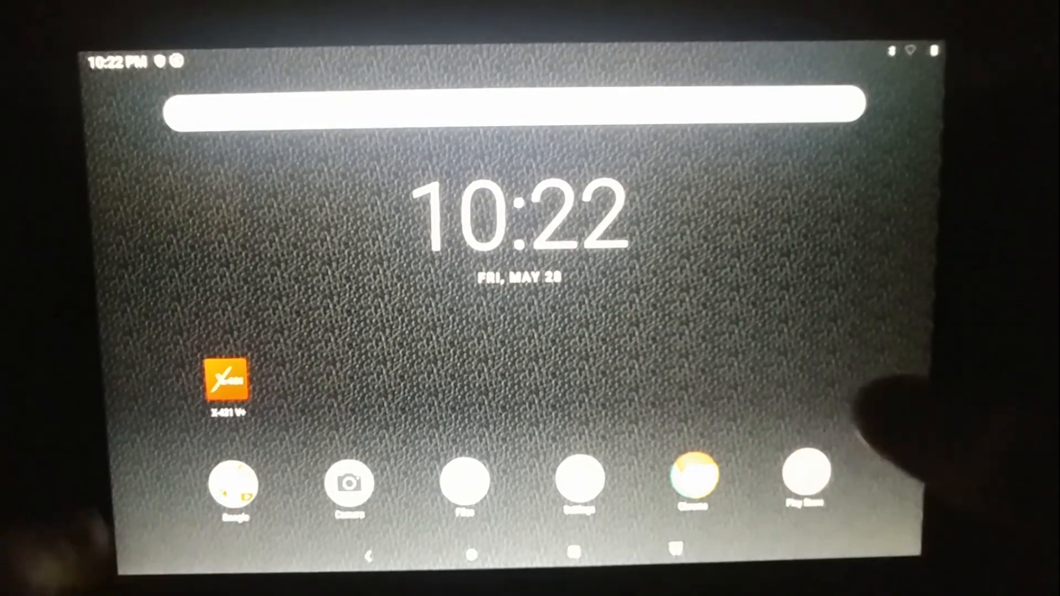